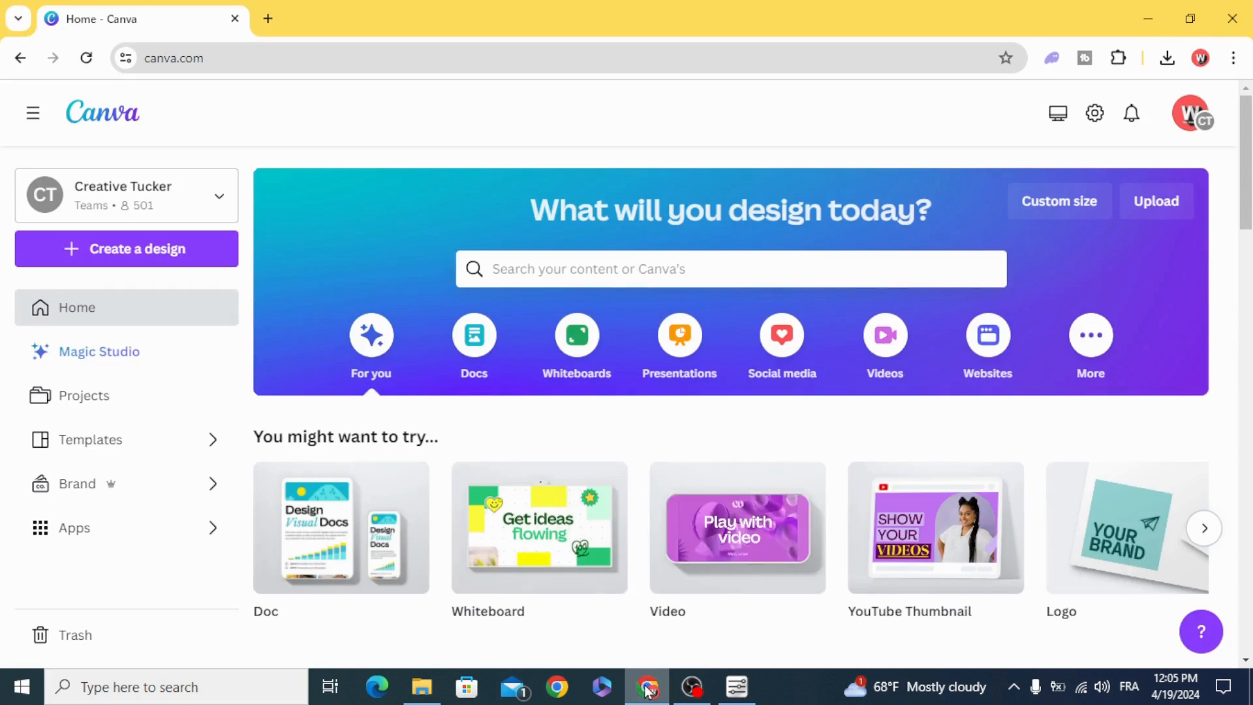
Create a new blank video design from the Videos category
left_click(883, 334)
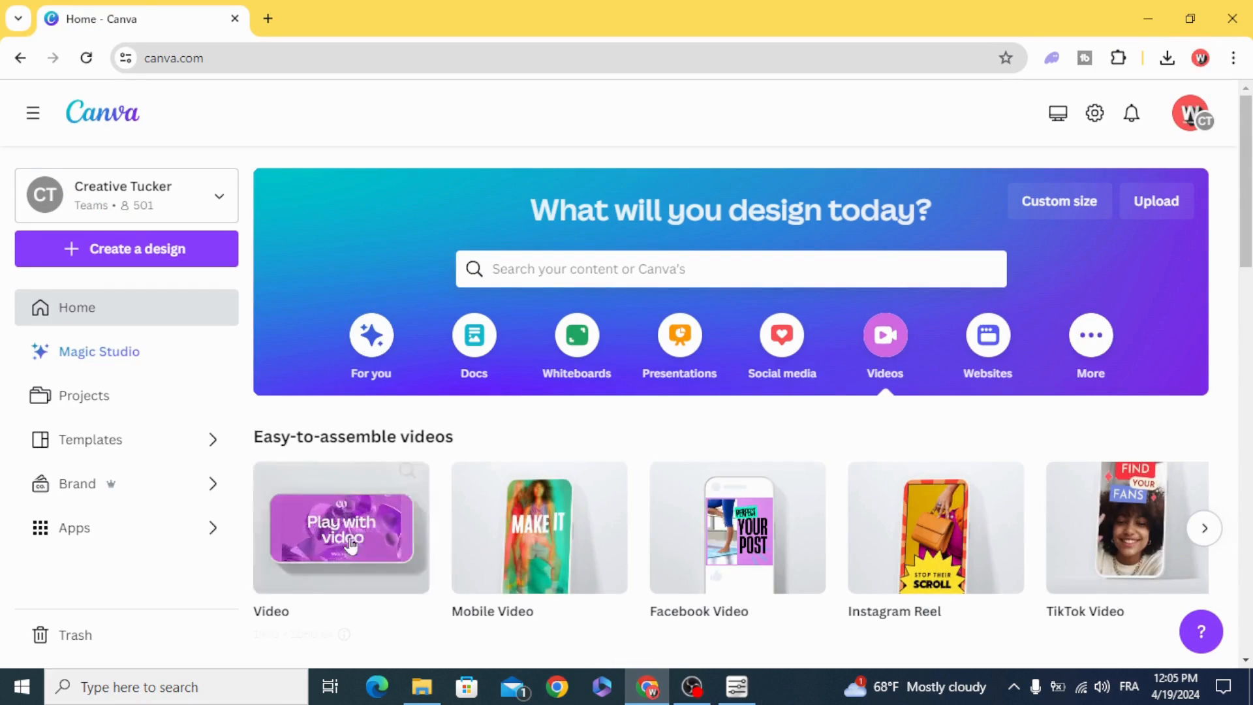
left_click(342, 527)
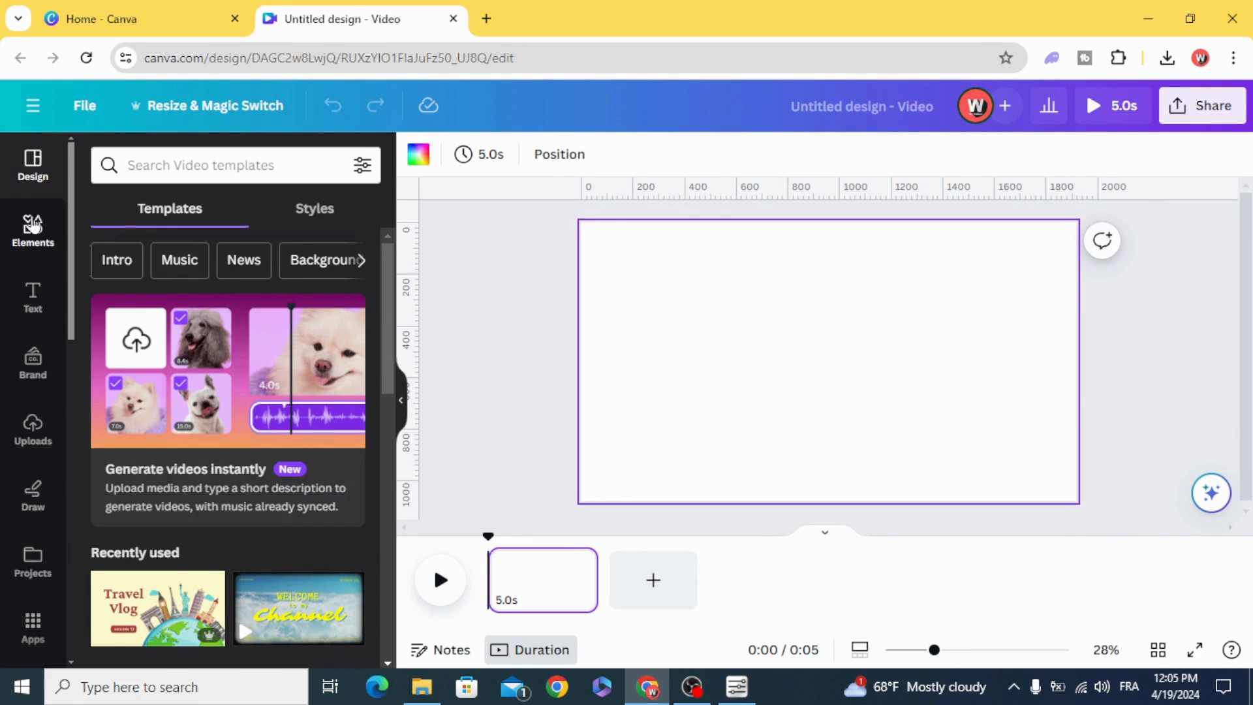
Add the Eiffel Tower photo, stretch it to cover the page, and return to page 1
left_click(32, 231)
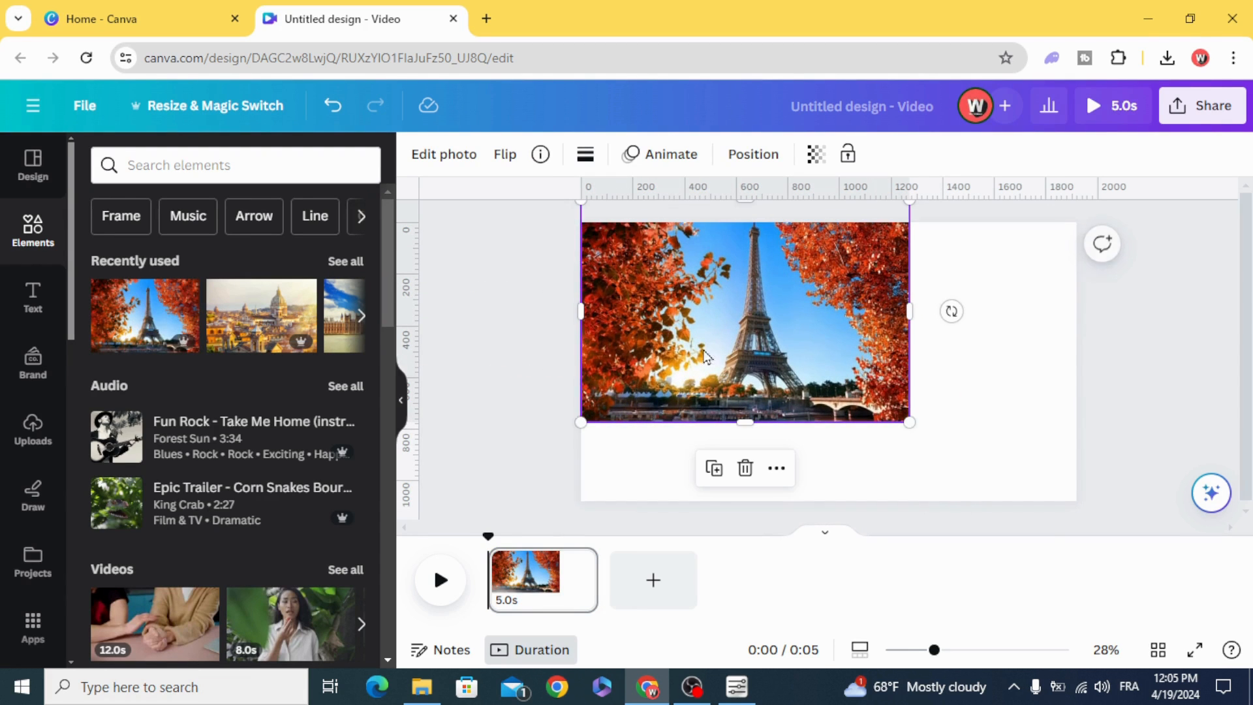
left_click_drag(910, 423, 1063, 515)
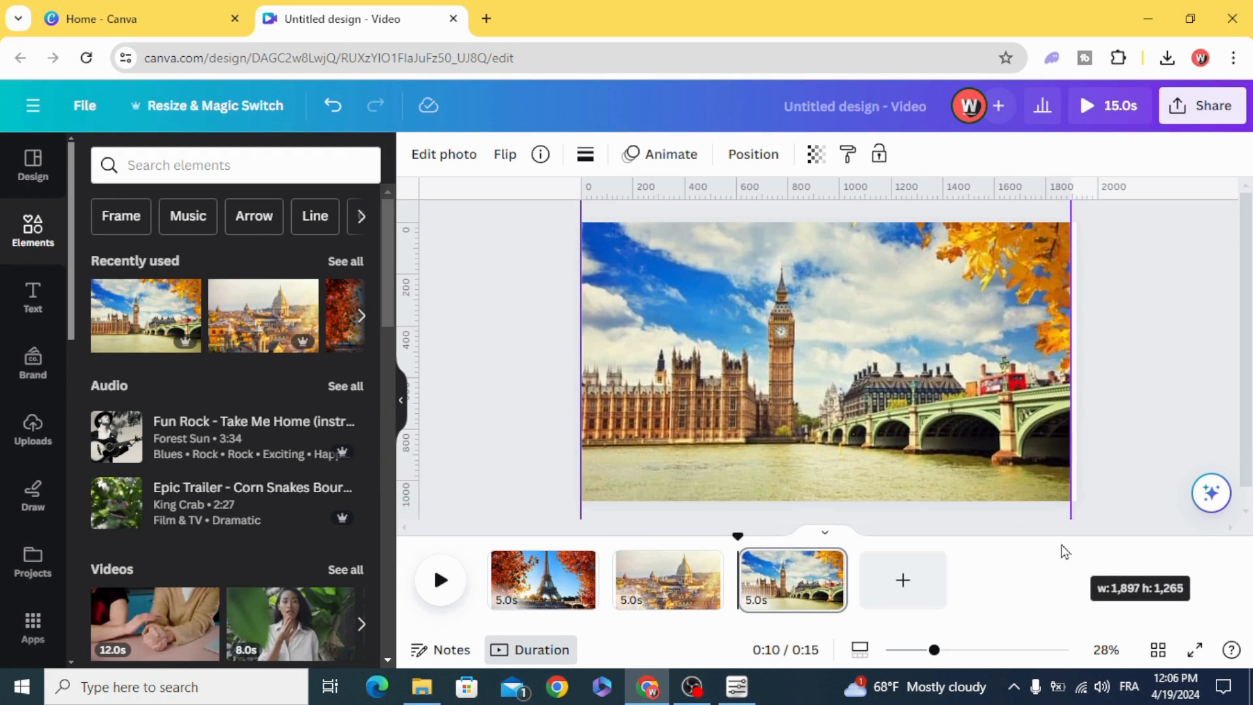
left_click(542, 581)
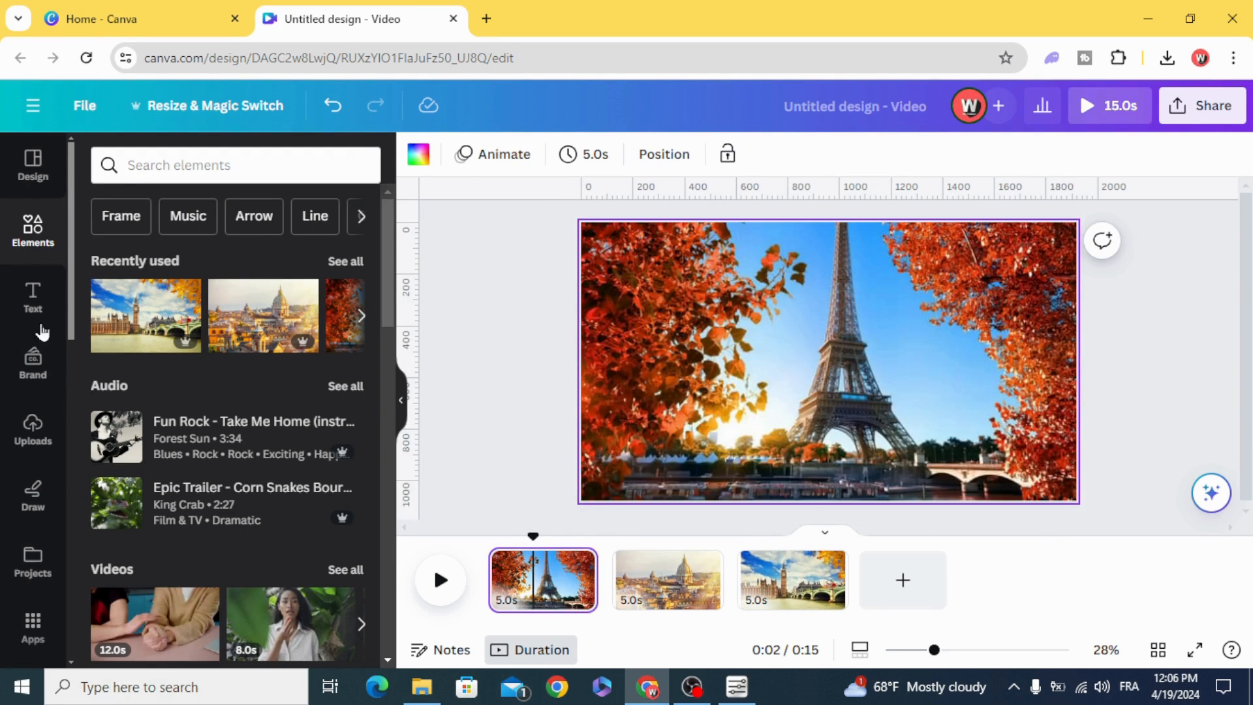
Add a PARIS heading in Luckiest Guy and color it white
left_click(32, 296)
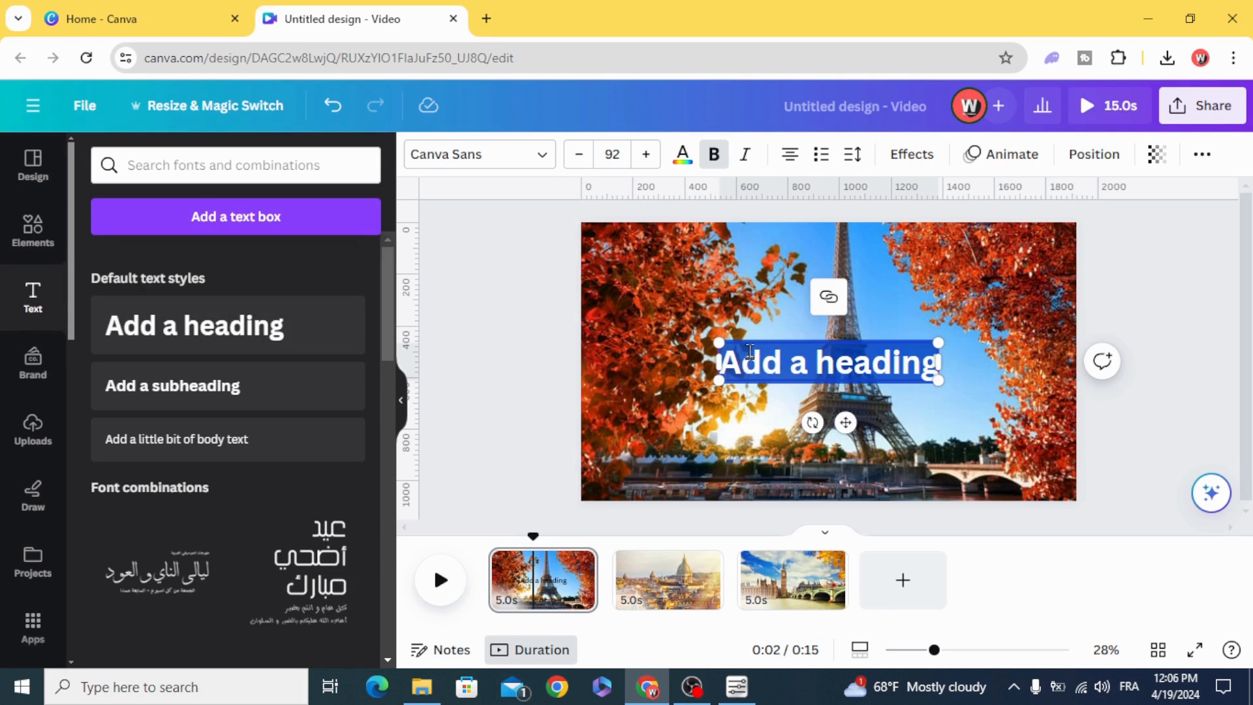
type("PARIS")
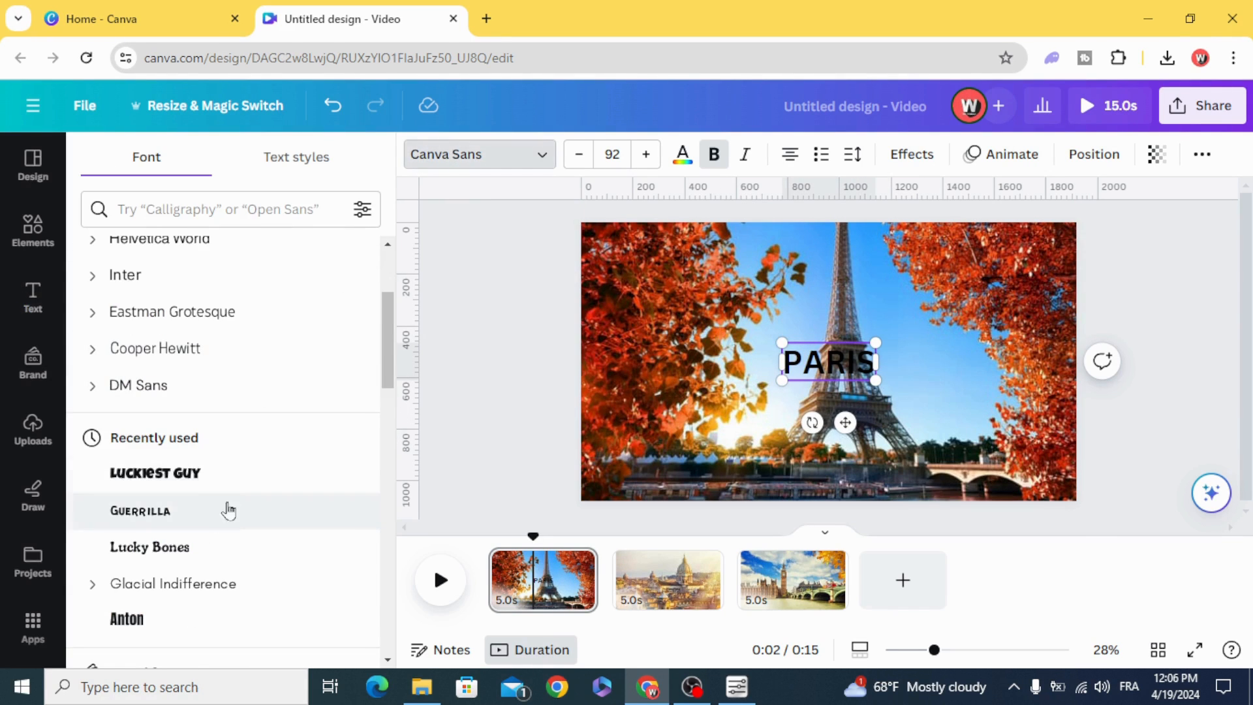
left_click(153, 473)
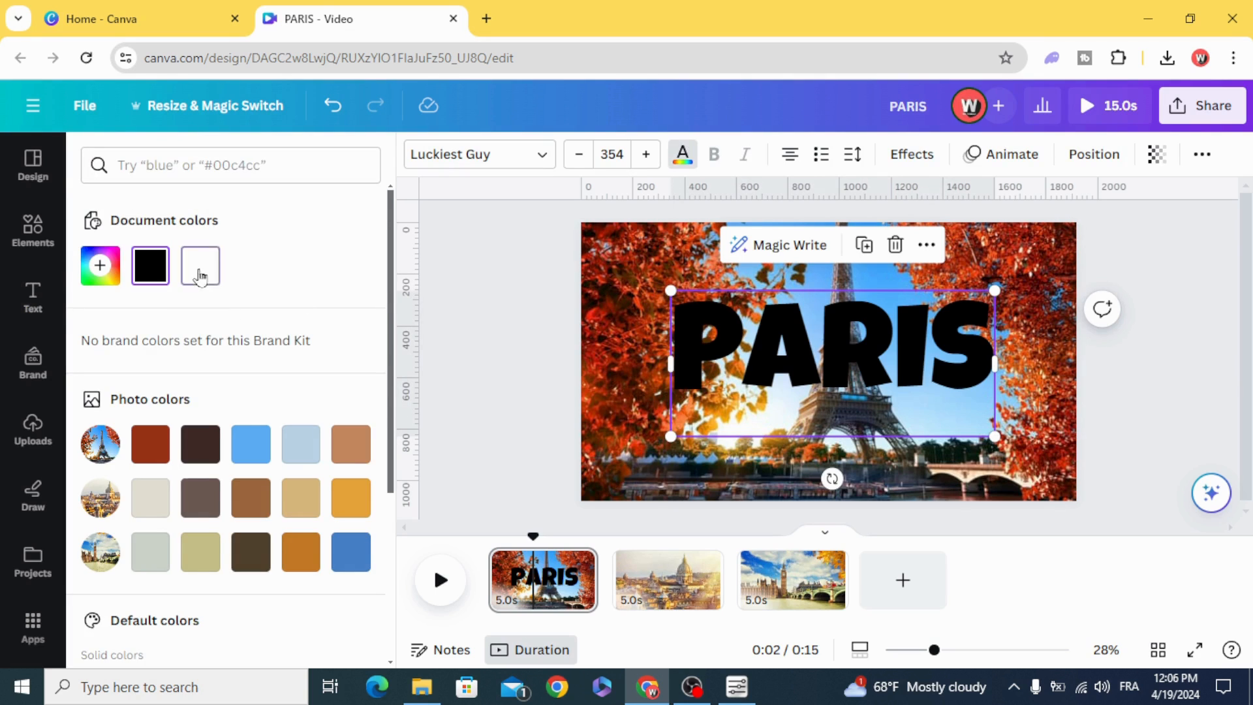
left_click(910, 154)
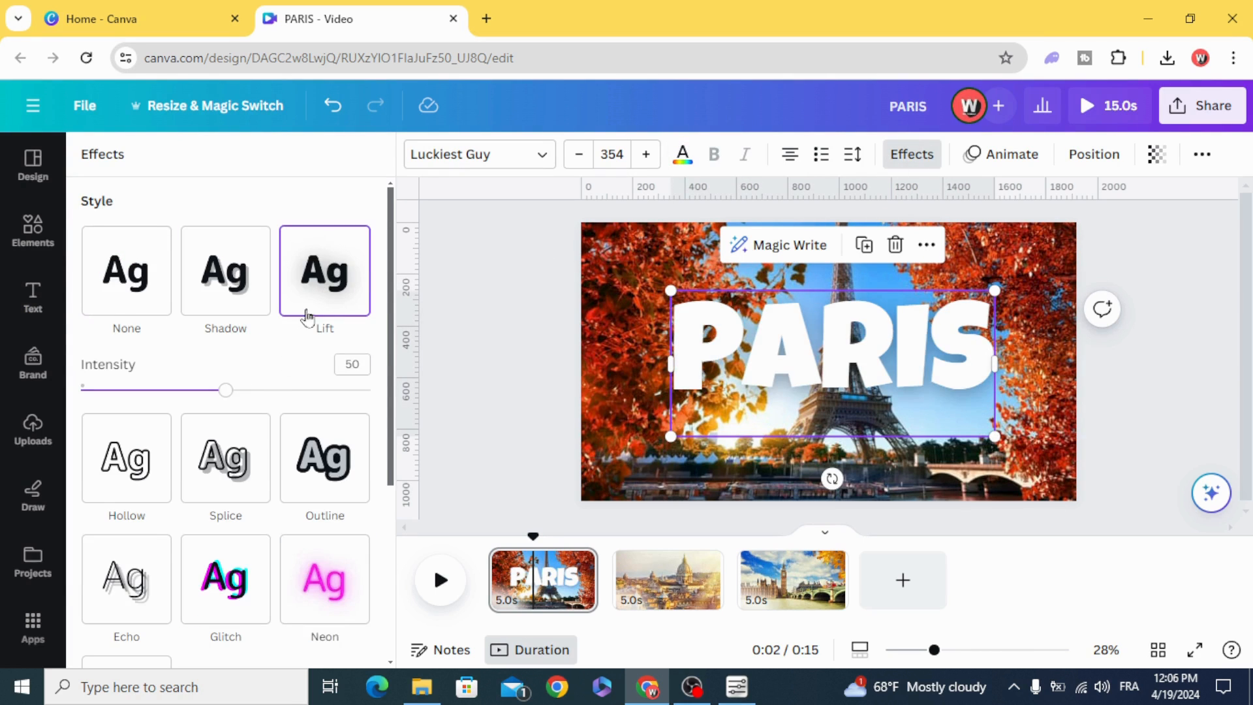
Give PARIS a Lift effect and retitle the copied headings ROME and LONDON
left_click(32, 296)
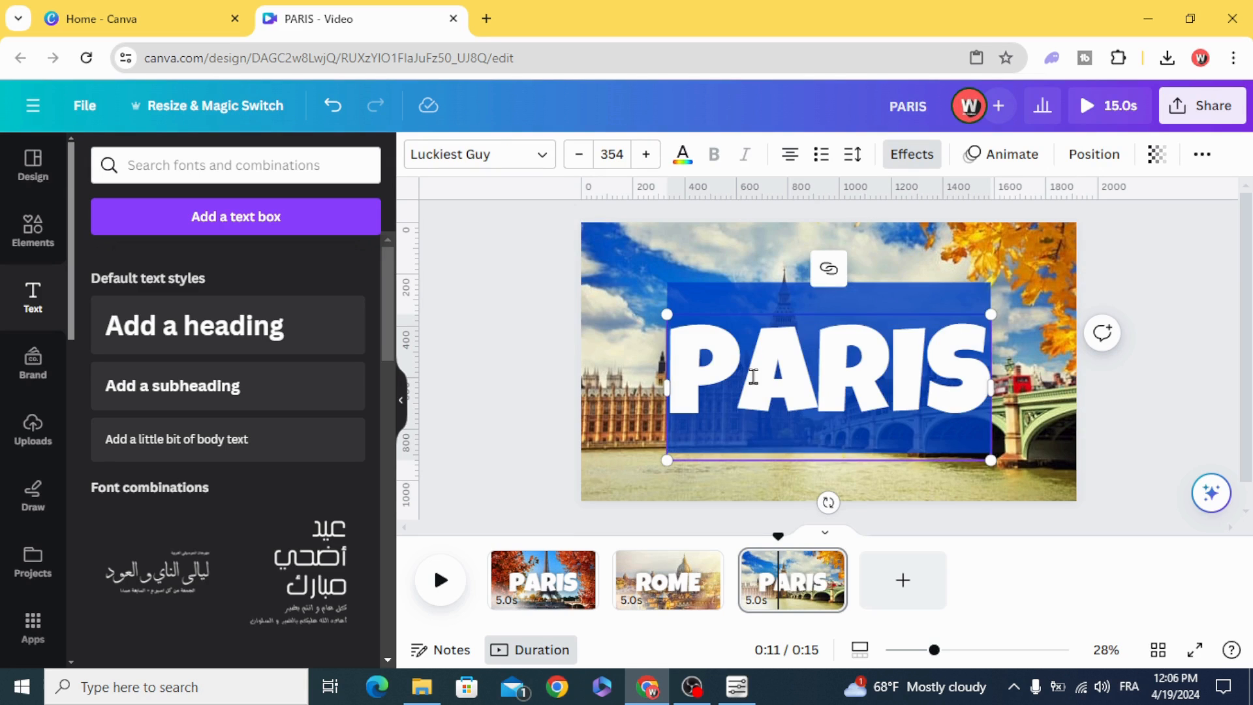
type("LONDON")
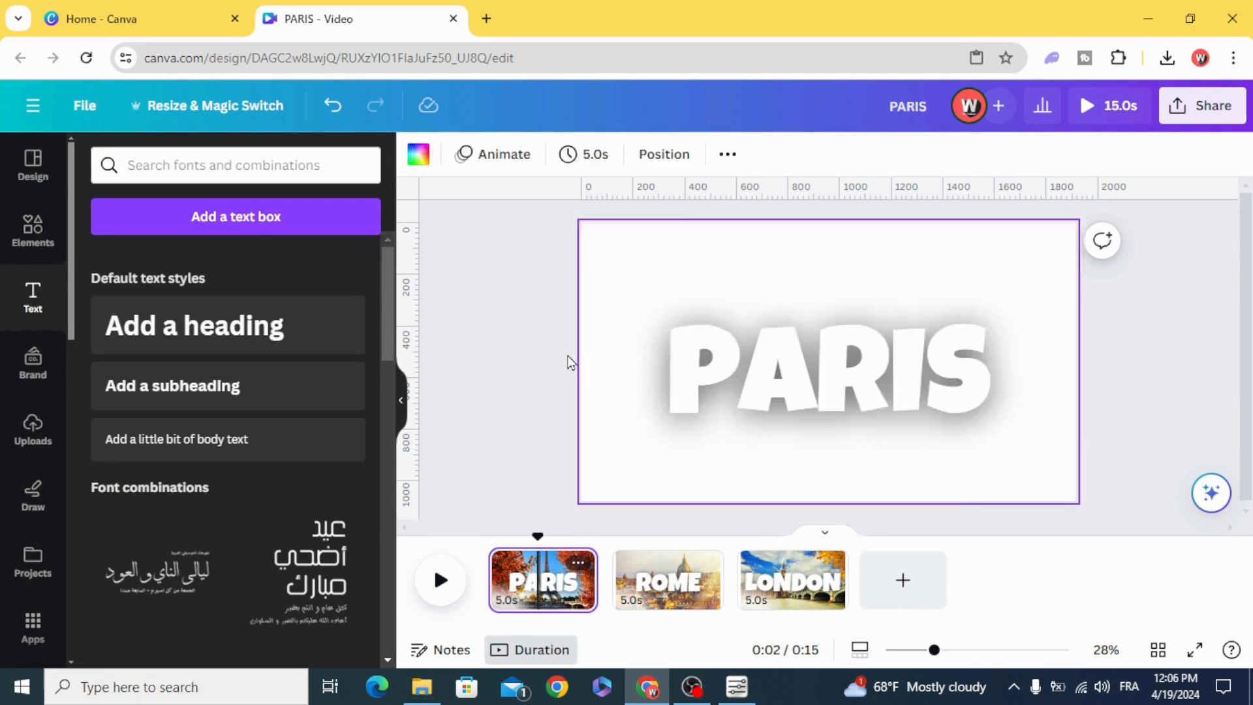
Give the PARIS heading a Pop animation that plays on enter
left_click(823, 368)
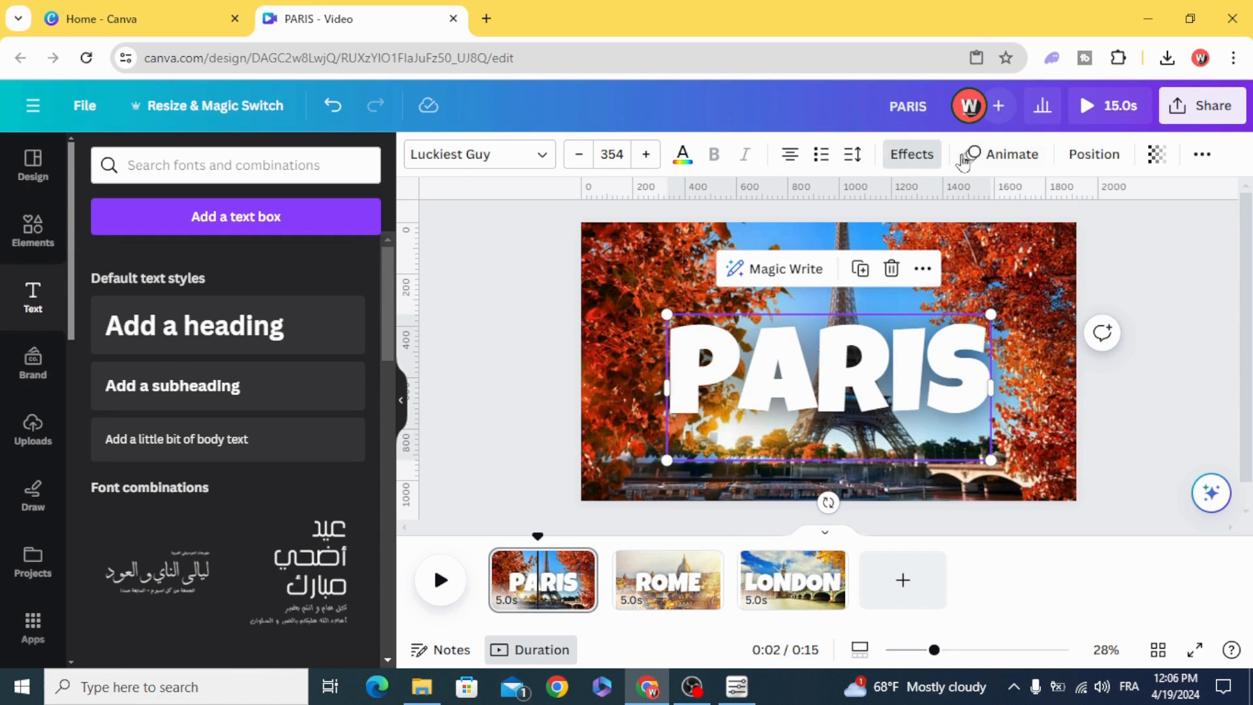
left_click(1010, 154)
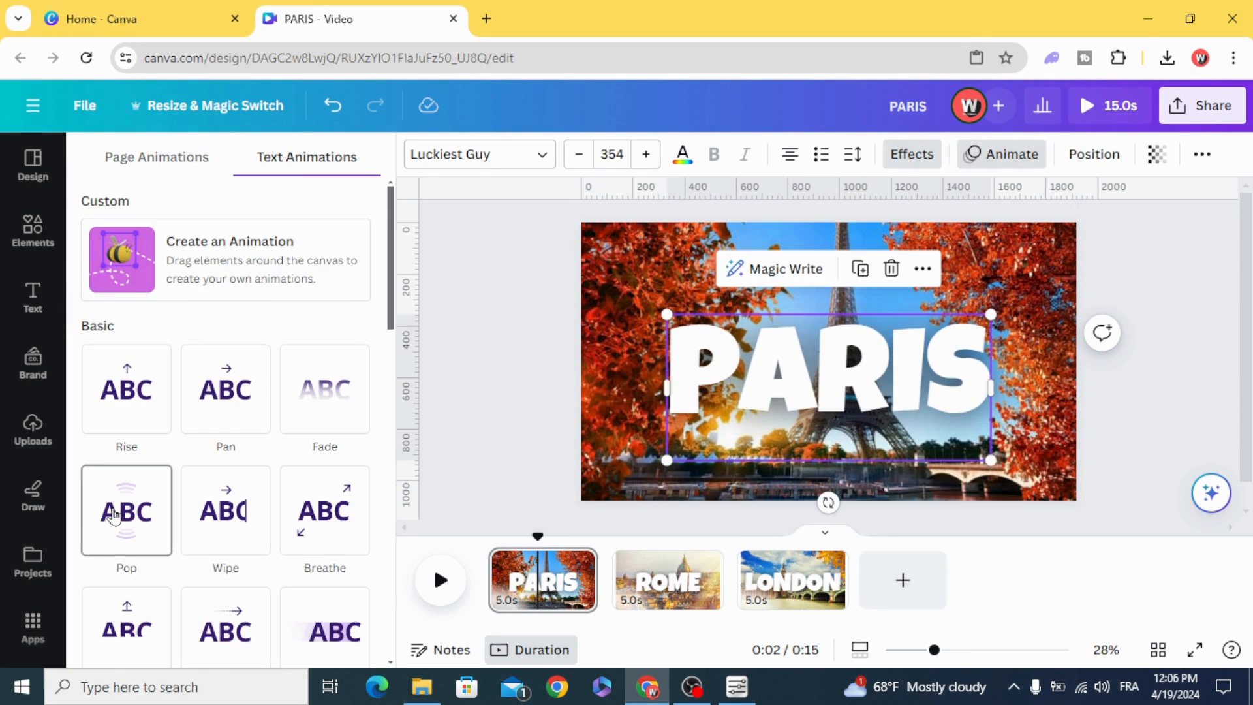
left_click(125, 510)
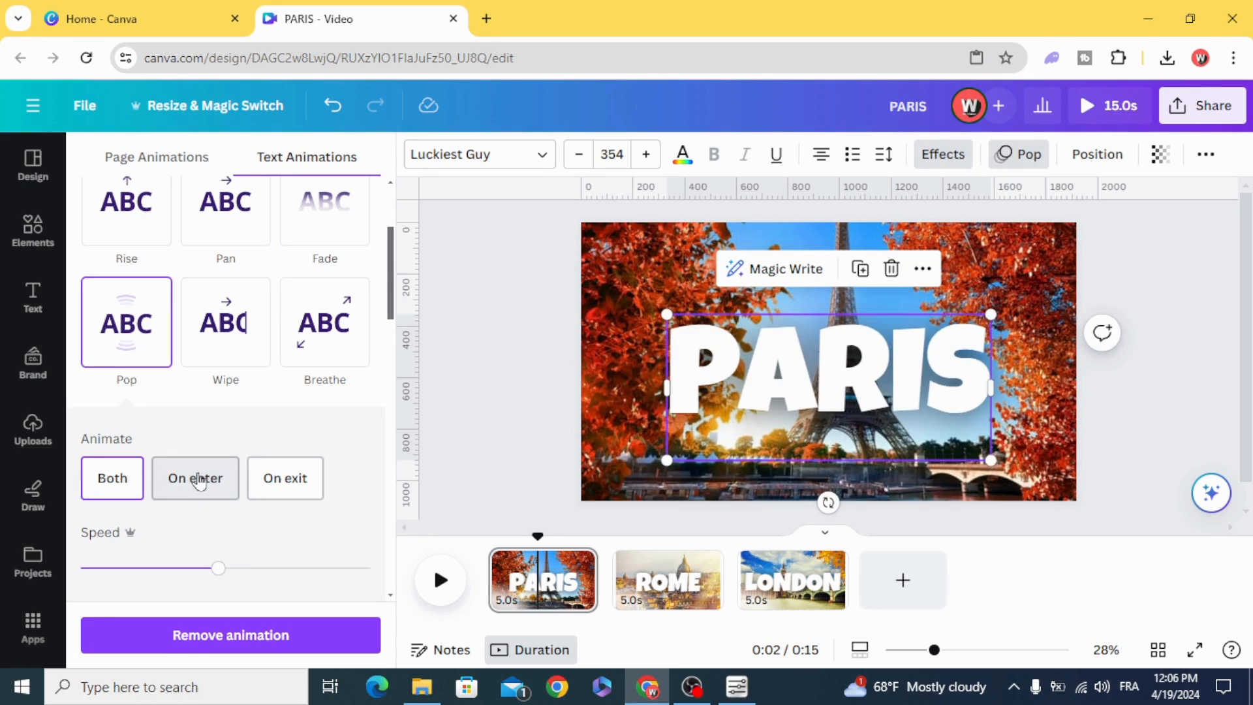
left_click(195, 478)
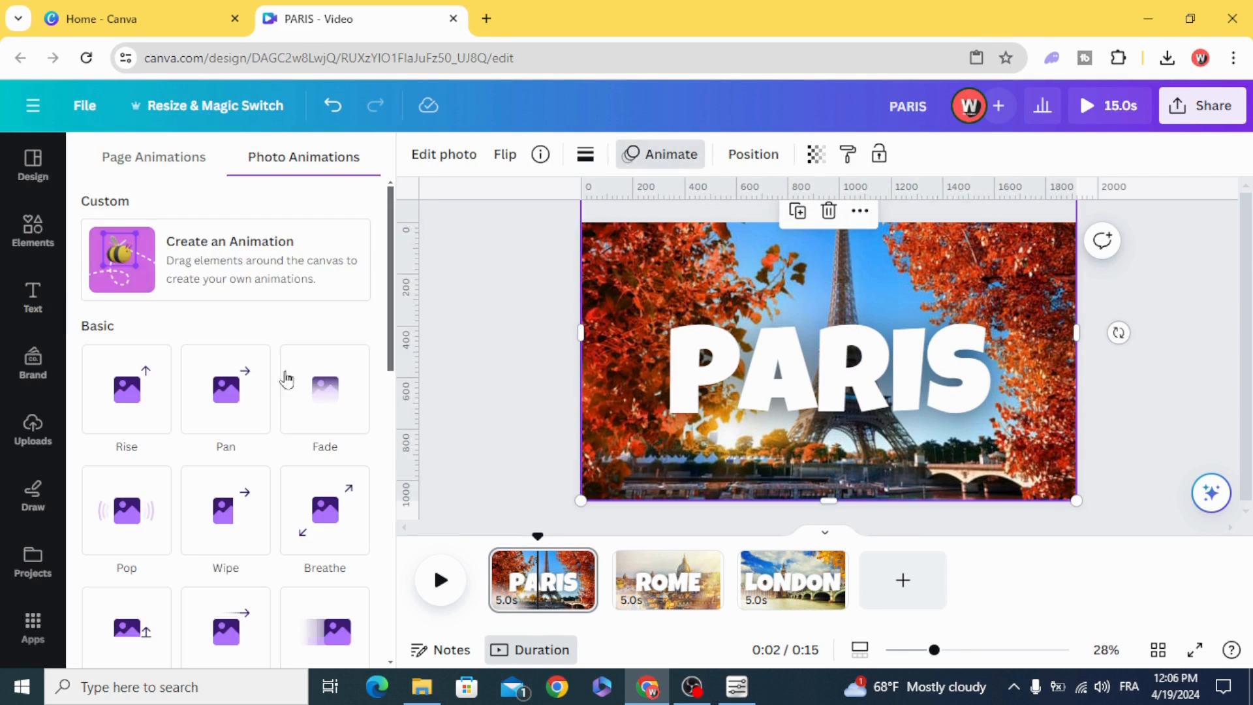
Make the Eiffel Tower photo pop in at the slowest speed, then go to the ROME page
left_click(126, 511)
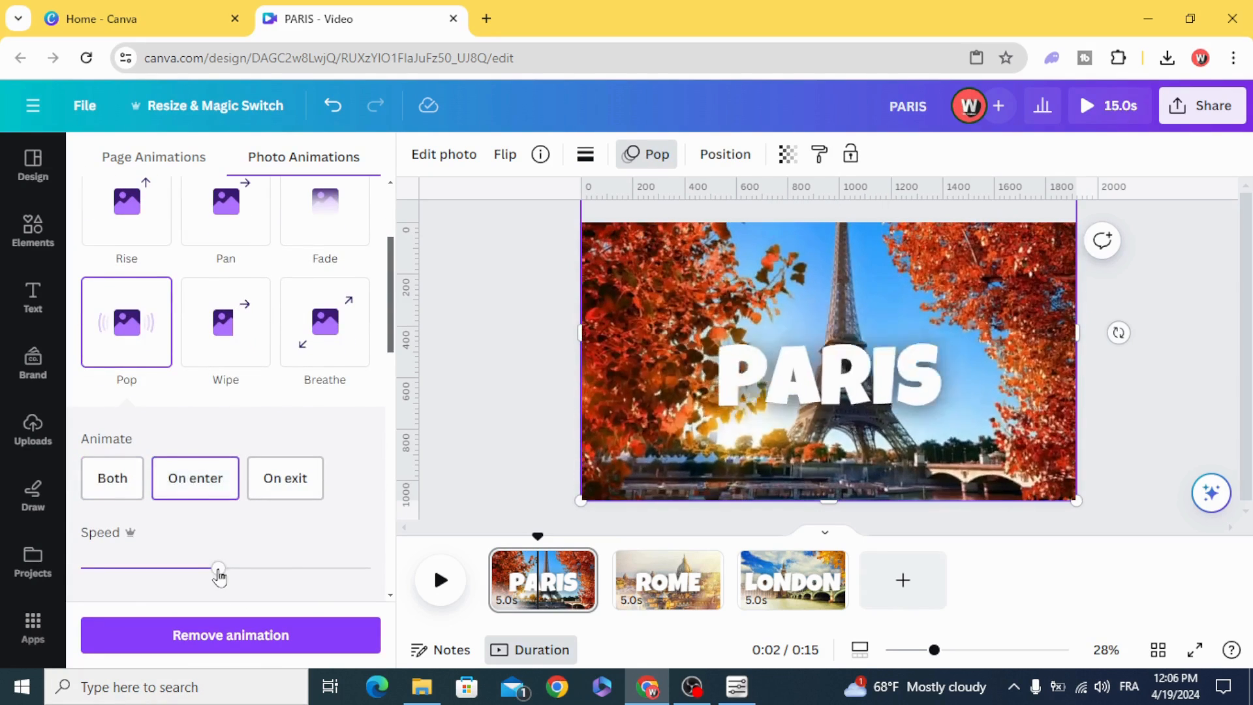
left_click_drag(218, 568, 79, 567)
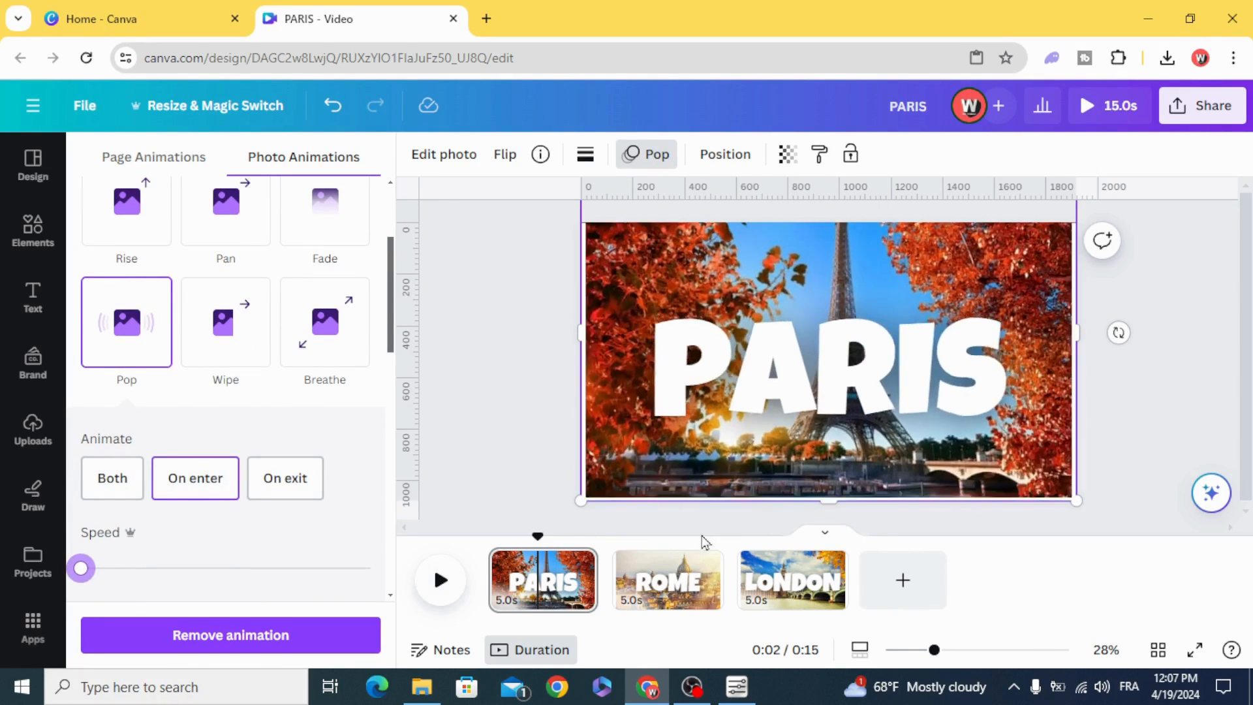
left_click(667, 580)
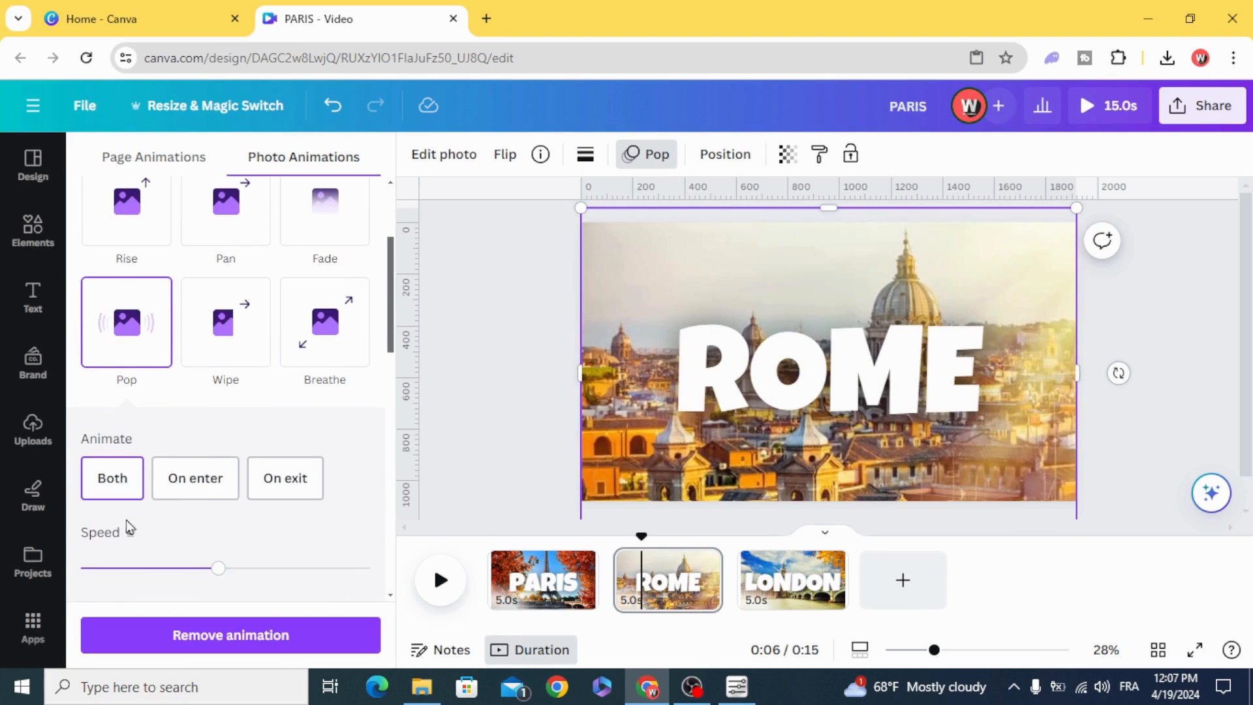
Make the ROME photo and ROME title both pop in on enter
left_click(195, 478)
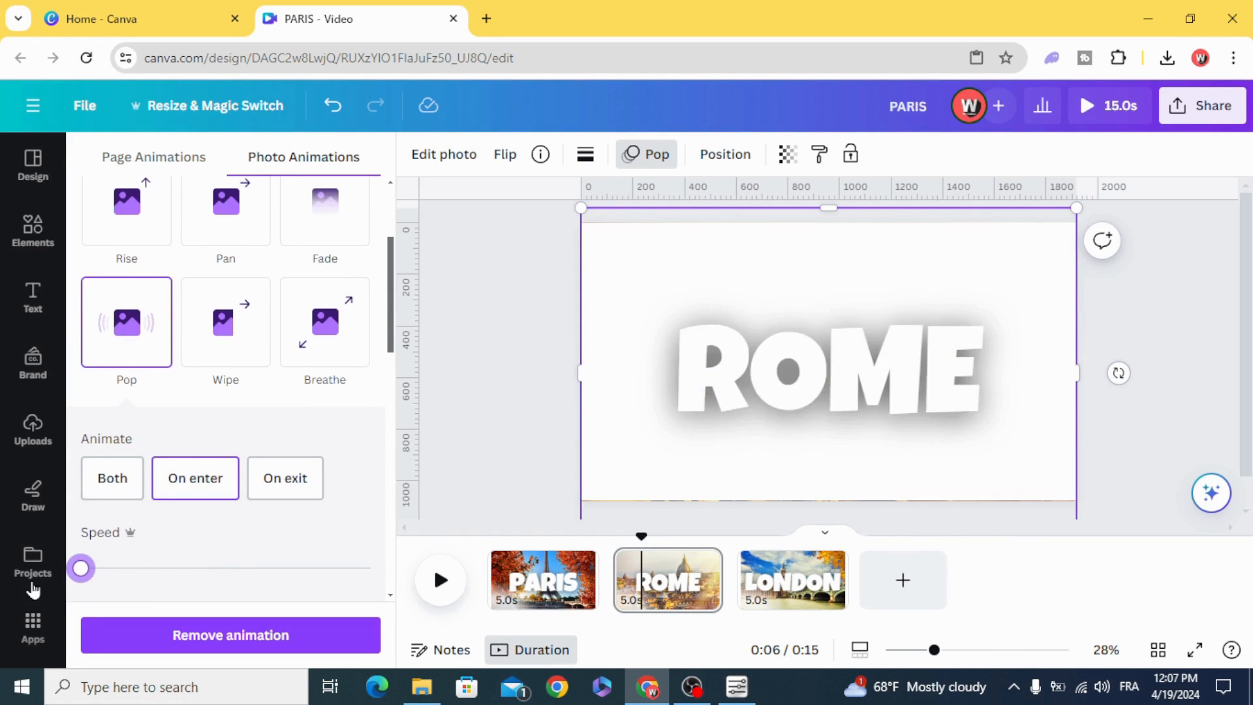
left_click(829, 371)
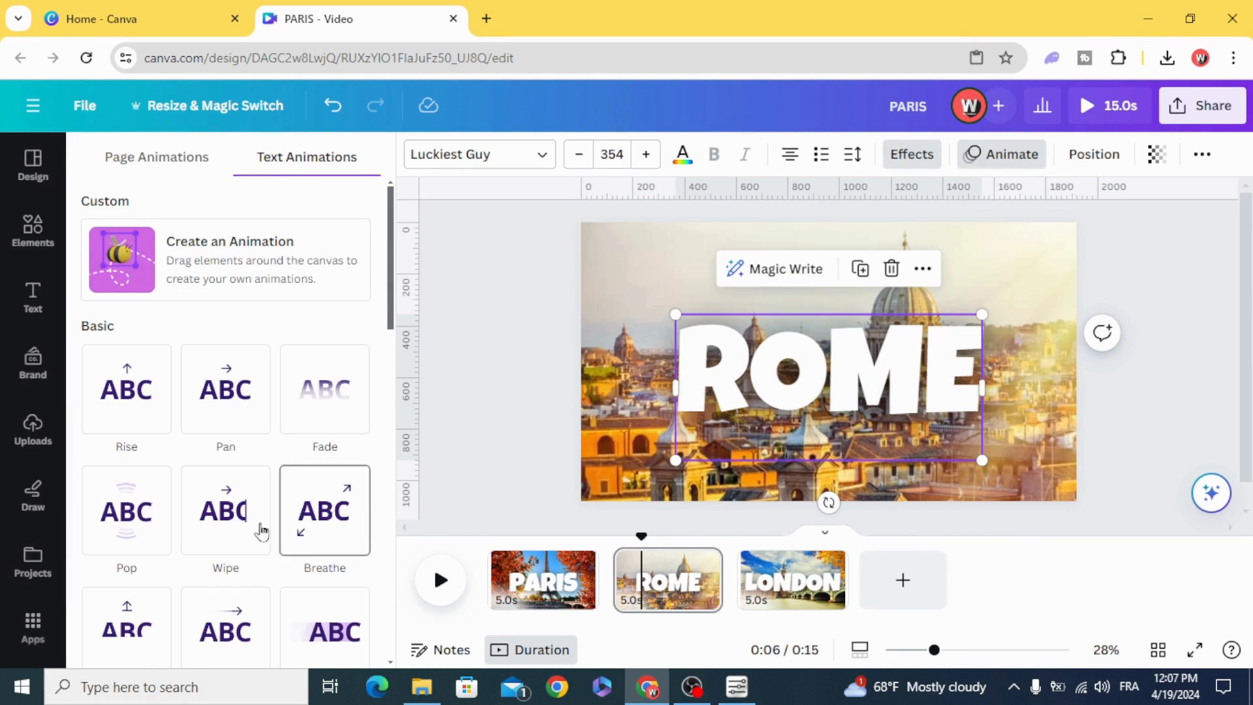
left_click(126, 510)
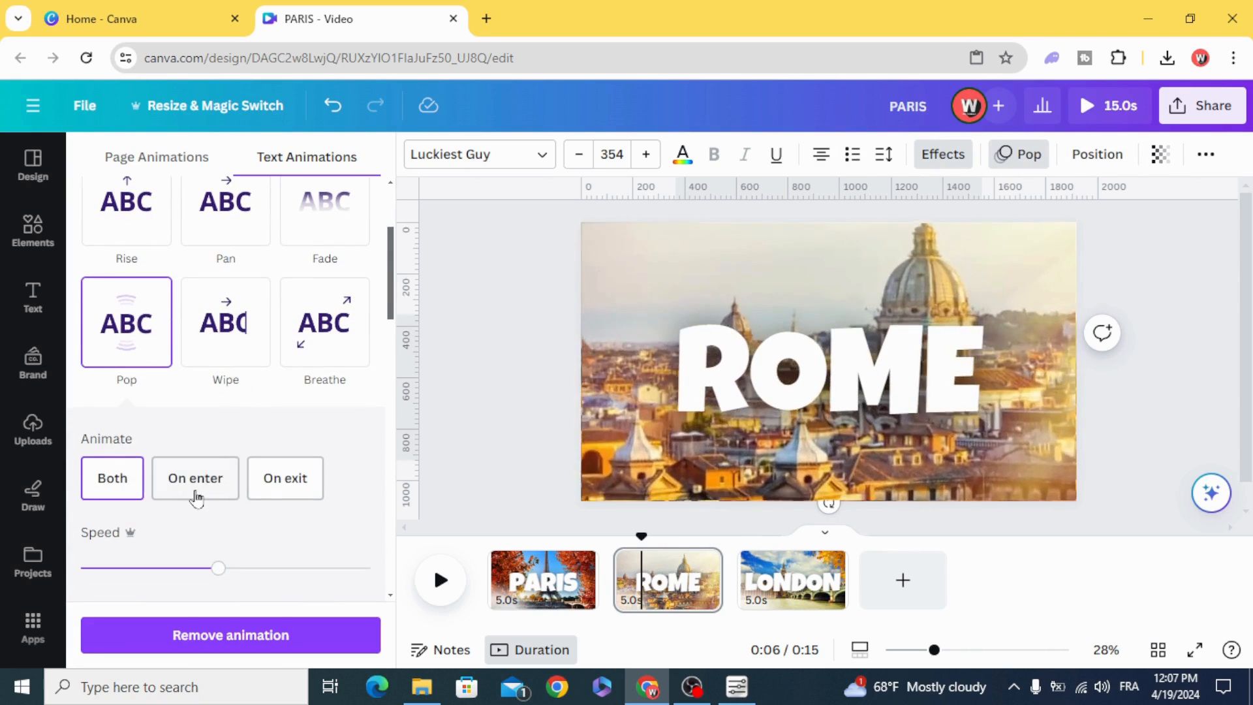
left_click(195, 478)
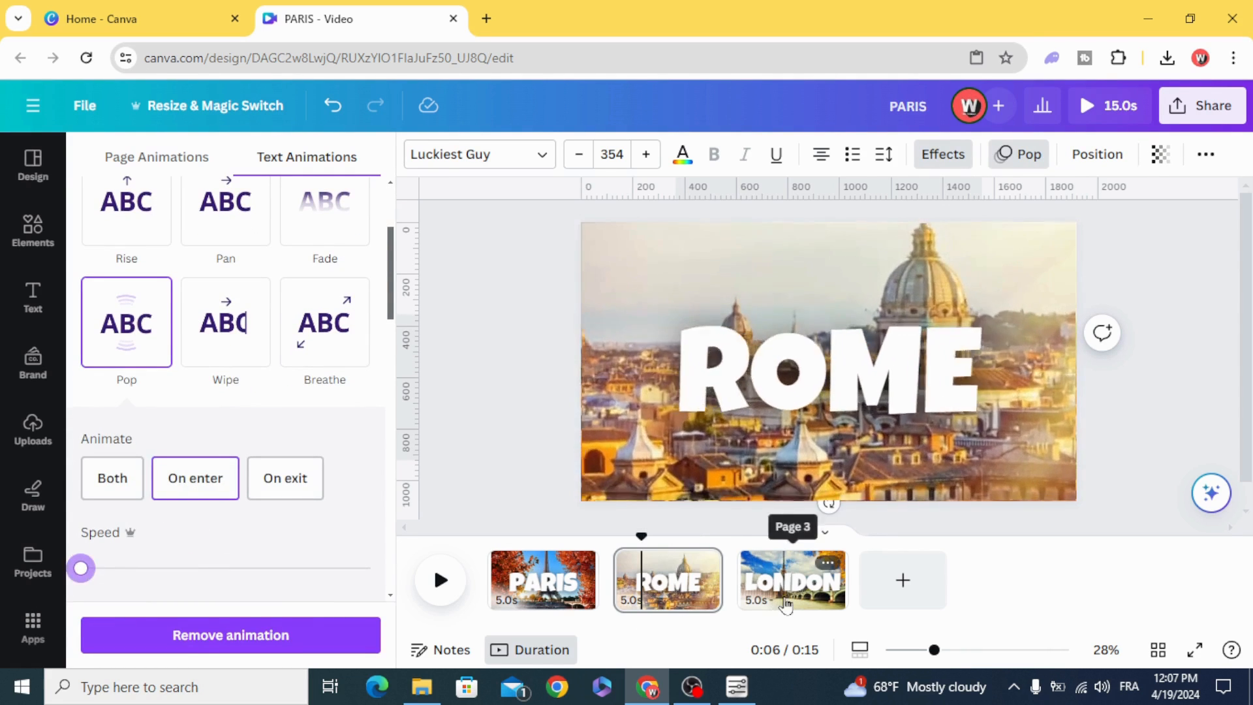
Give the LONDON photo a Pop animation and return to the PARIS page
left_click(790, 580)
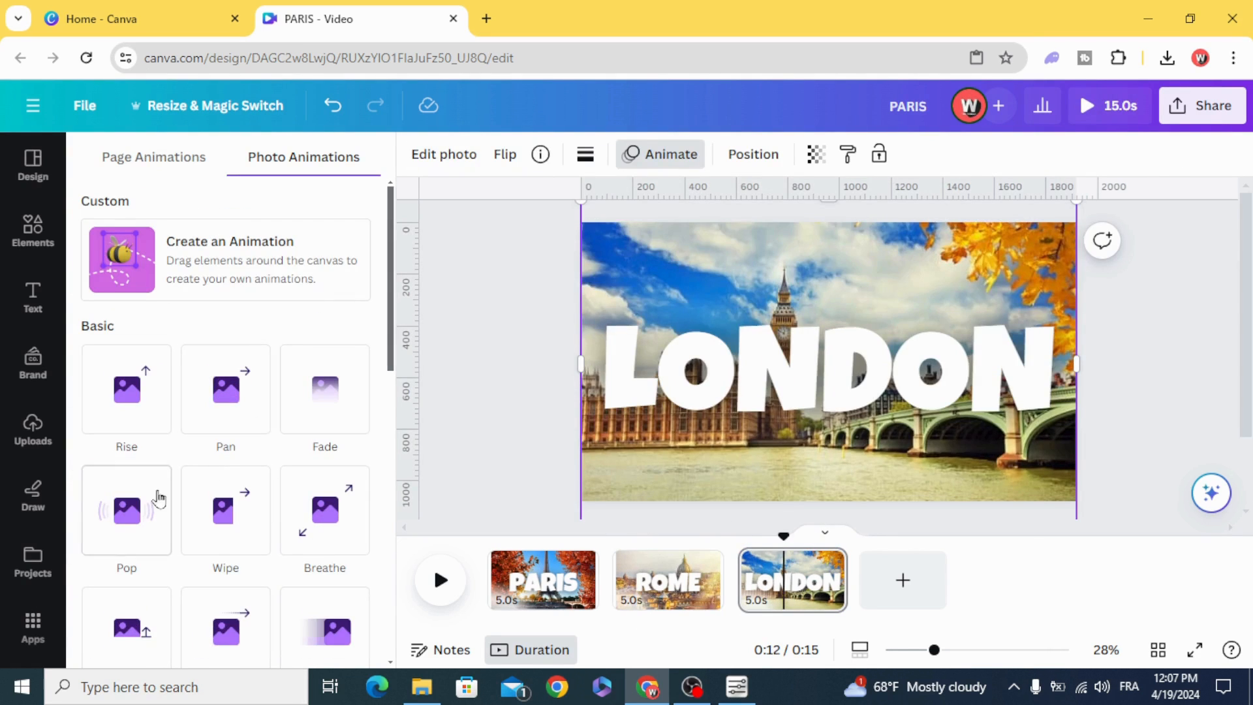
left_click(126, 512)
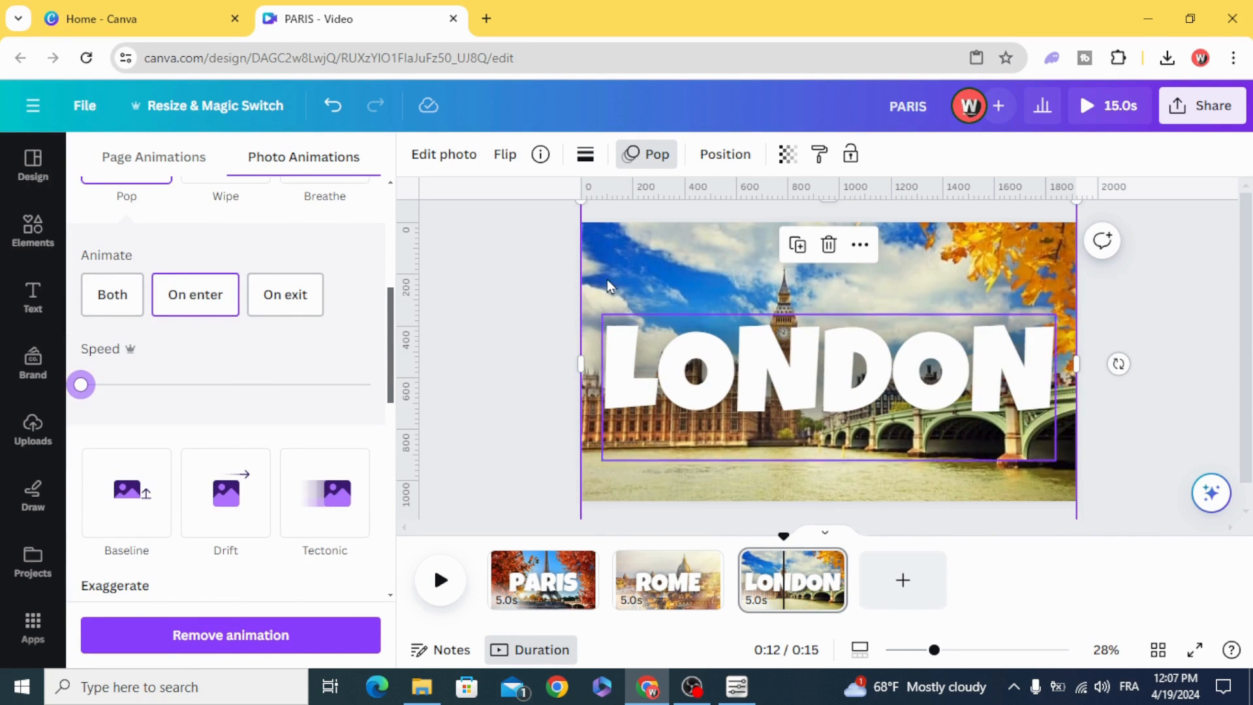
left_click(799, 367)
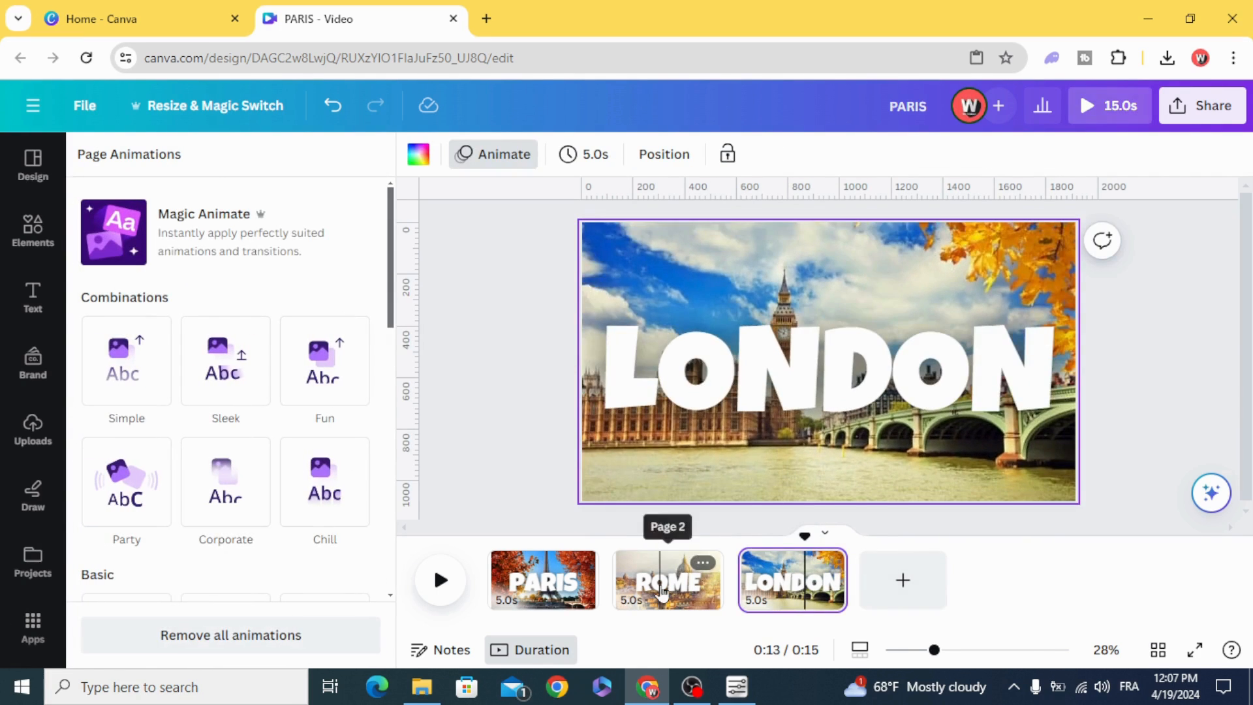
left_click(667, 580)
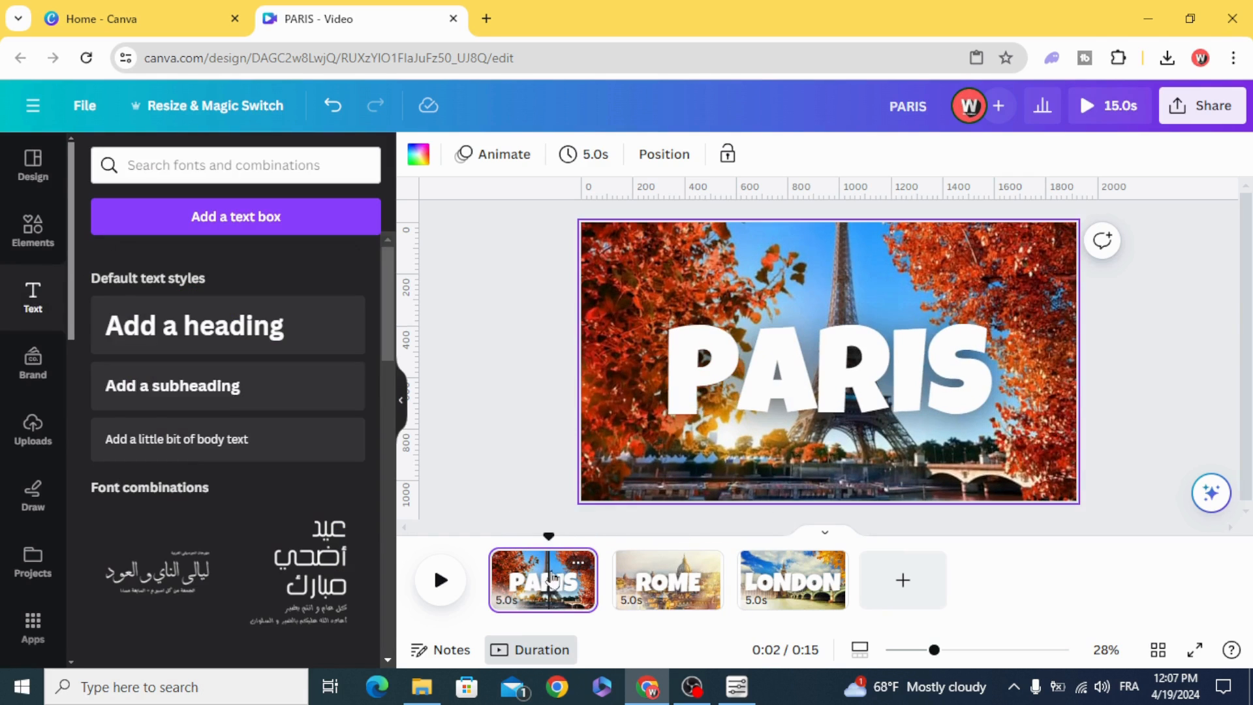
Set the page timing to 1.5 seconds and apply it to all pages
left_click(584, 155)
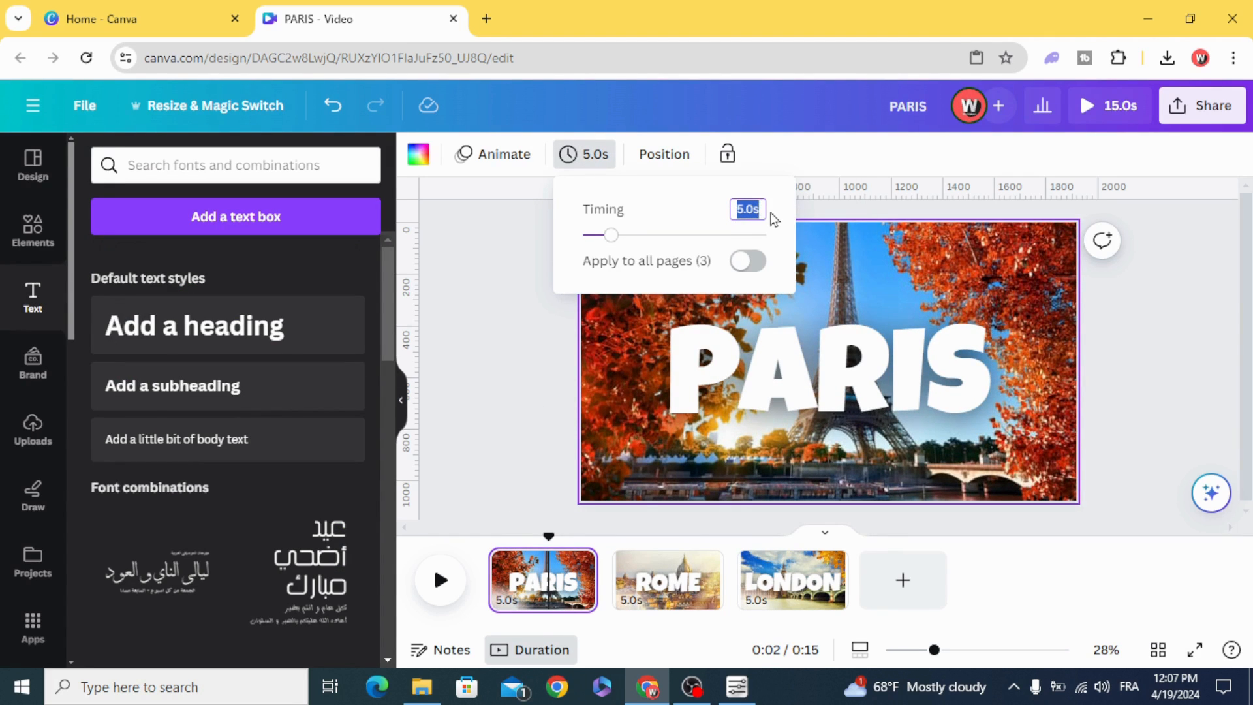
type("1.5")
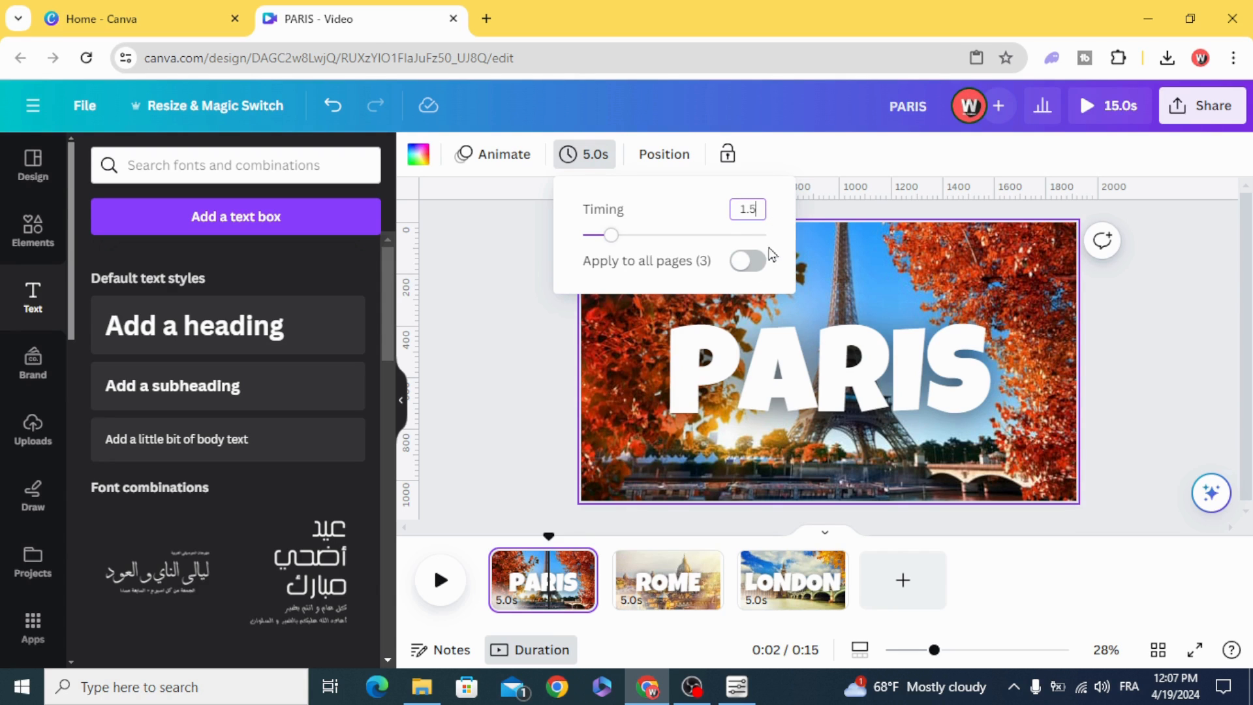
left_click(747, 260)
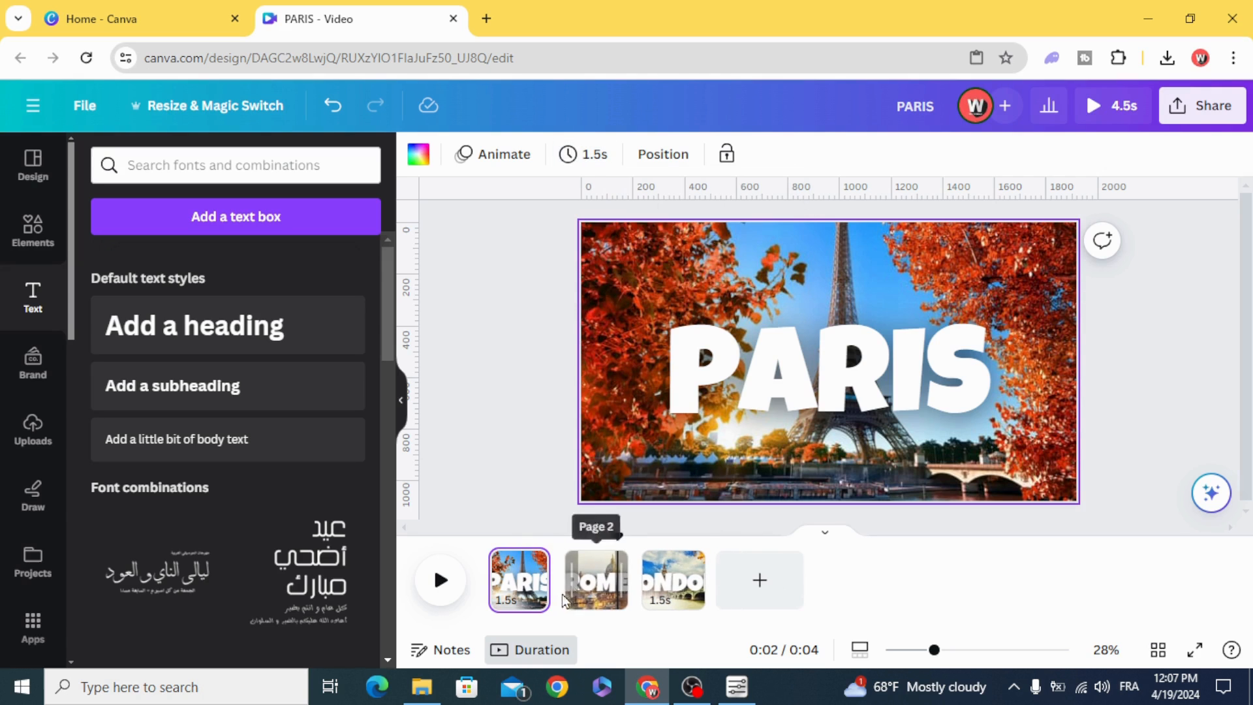
left_click(568, 565)
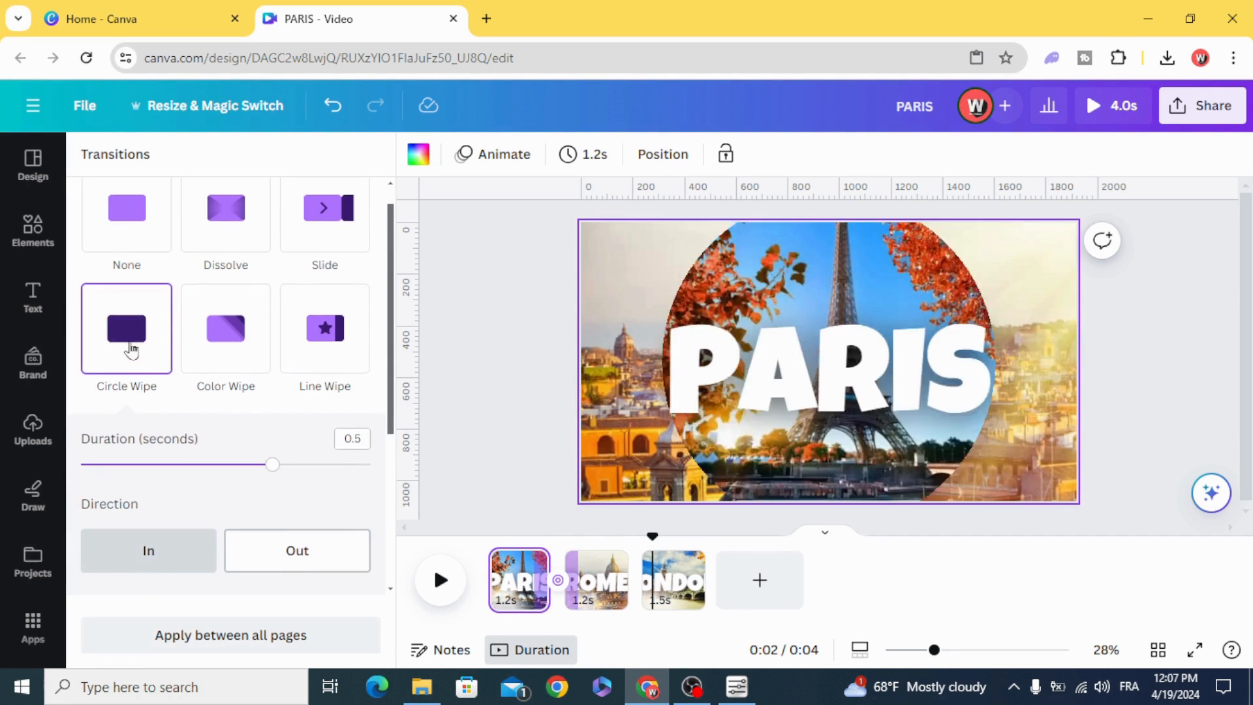
Set the Circle Wipe direction to Out and apply it between all pages
left_click(296, 551)
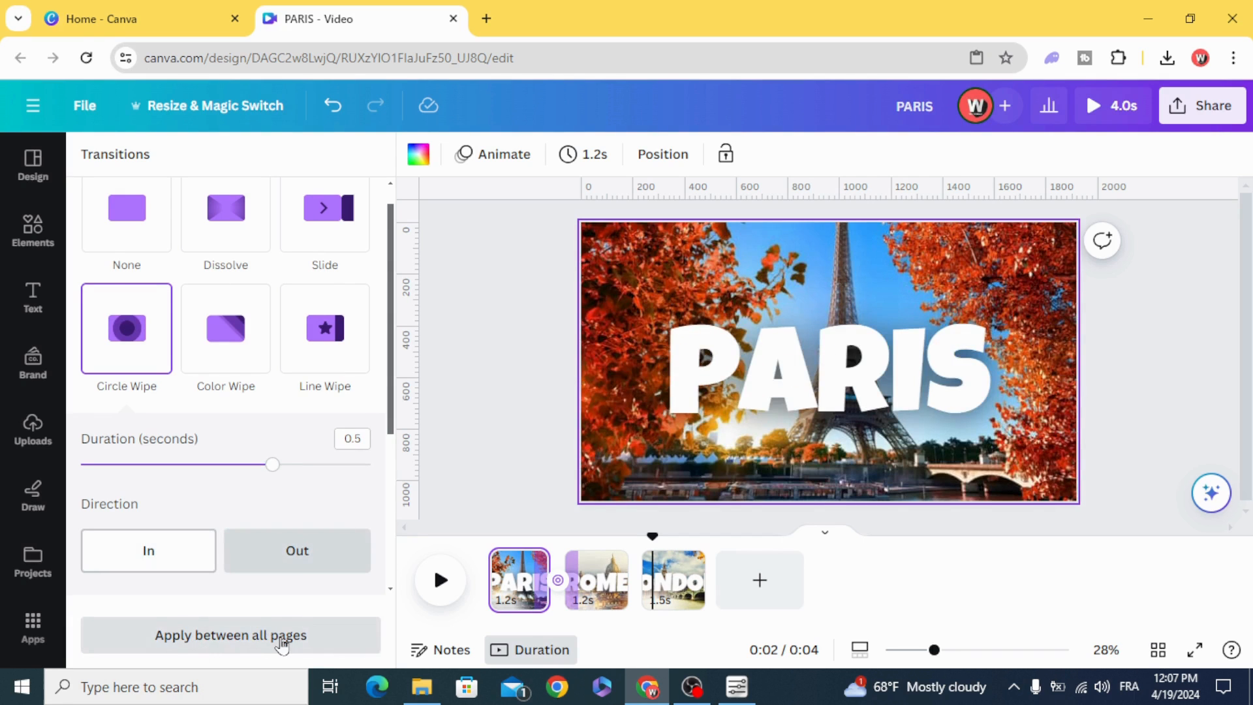
left_click(231, 634)
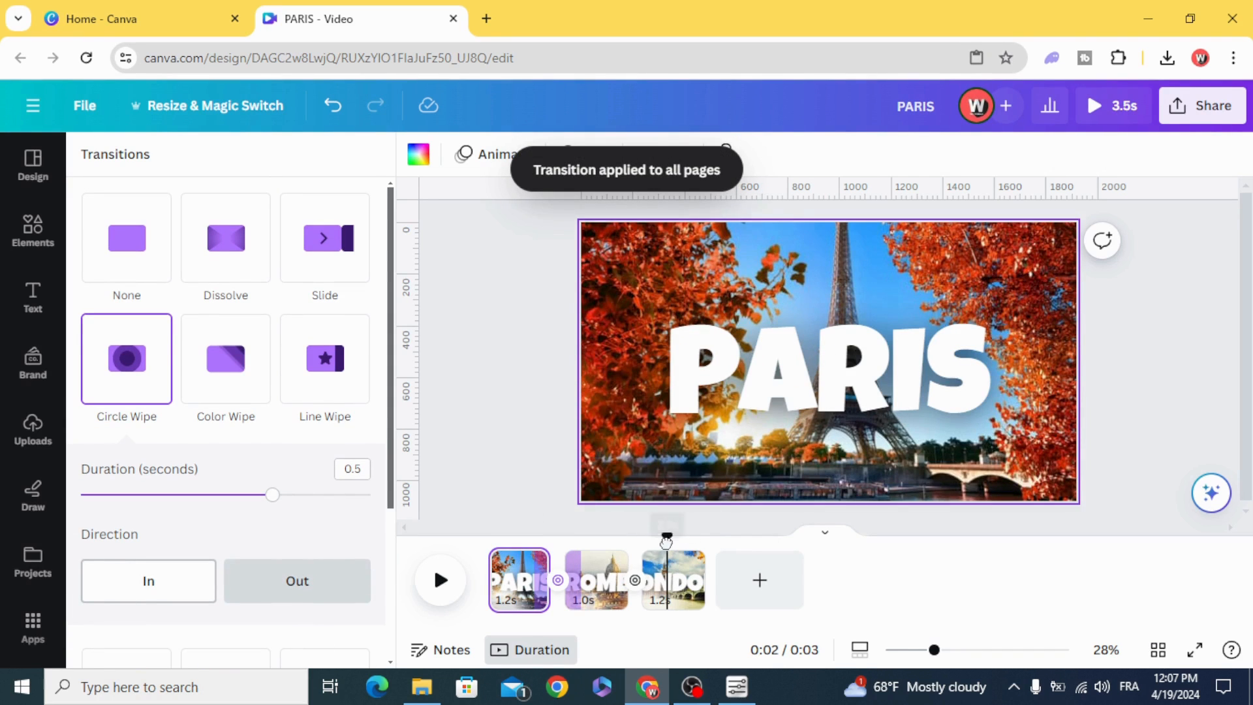